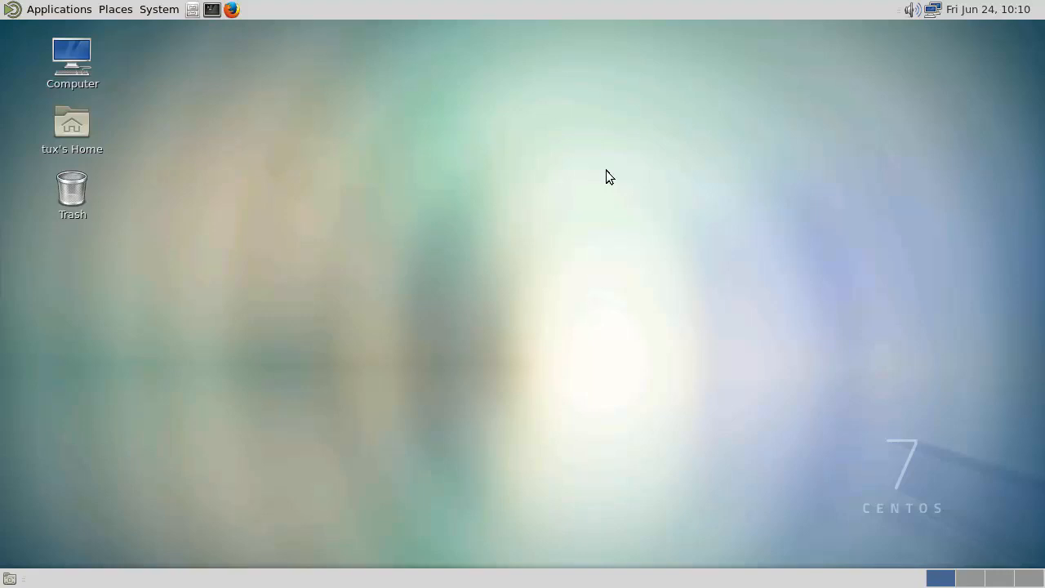
mouse_move(479, 80)
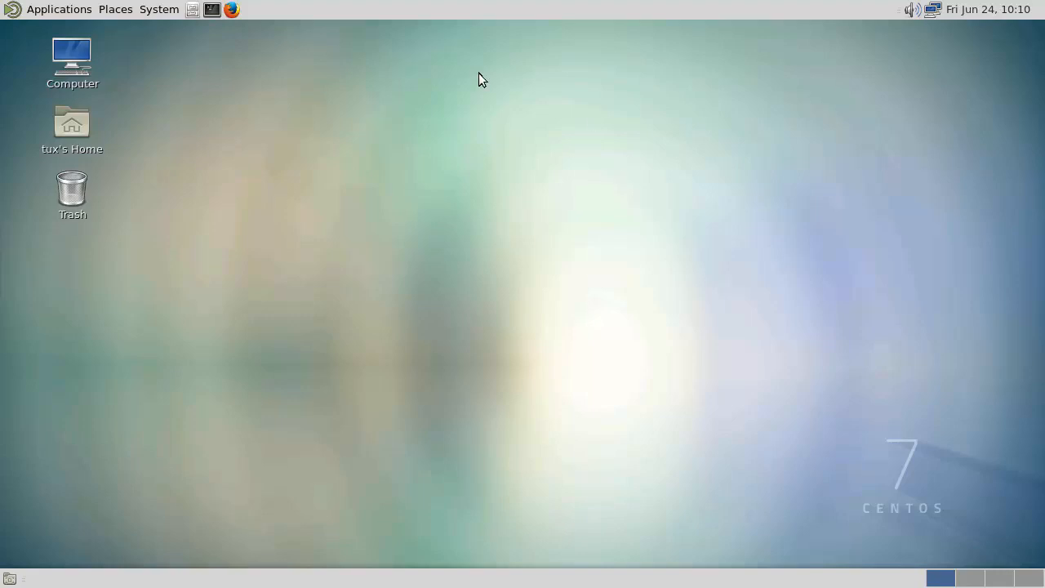
Open the MATE Applications menu to show its program categories
click(58, 9)
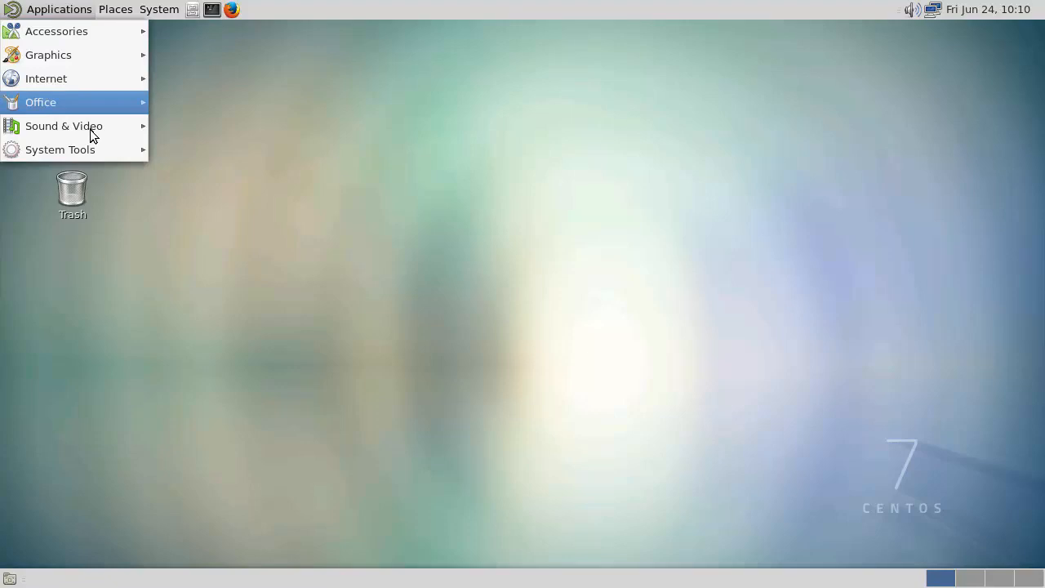
mouse_move(60, 150)
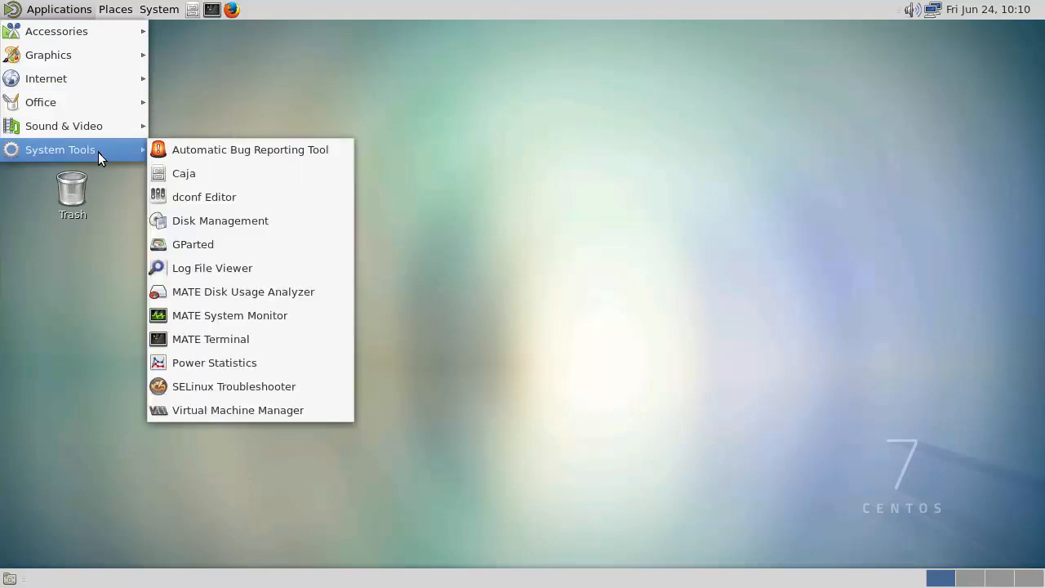
mouse_move(250, 410)
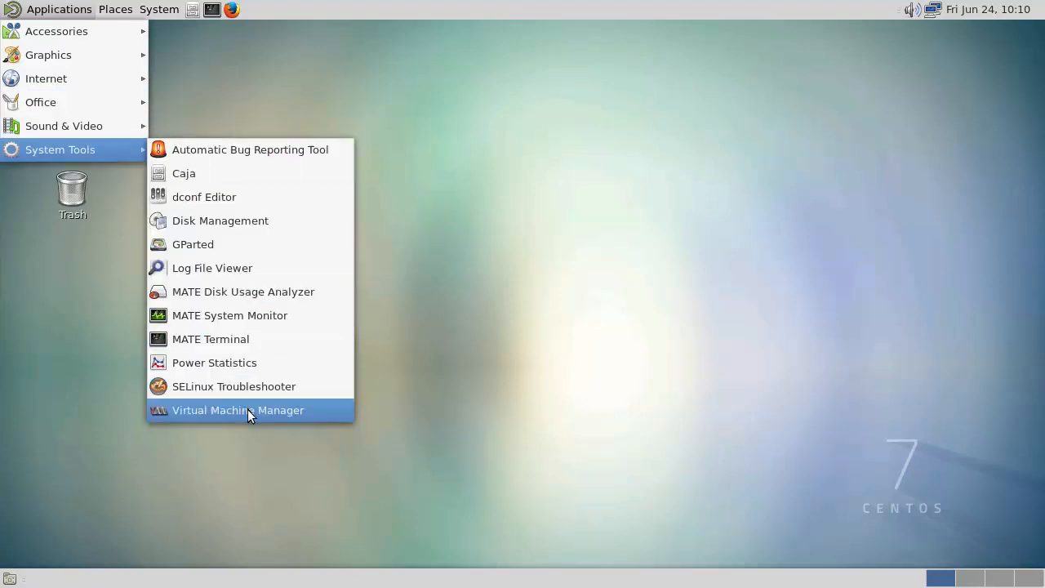
Launch Virtual Machine Manager and authenticate with the password to see alice, bob and dimitry
click(237, 410)
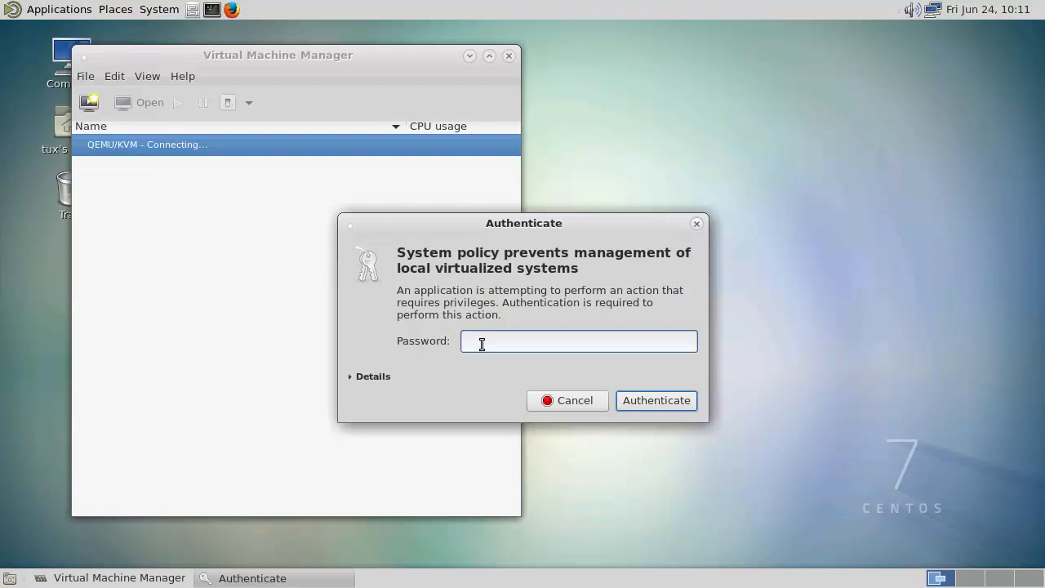
text(password)
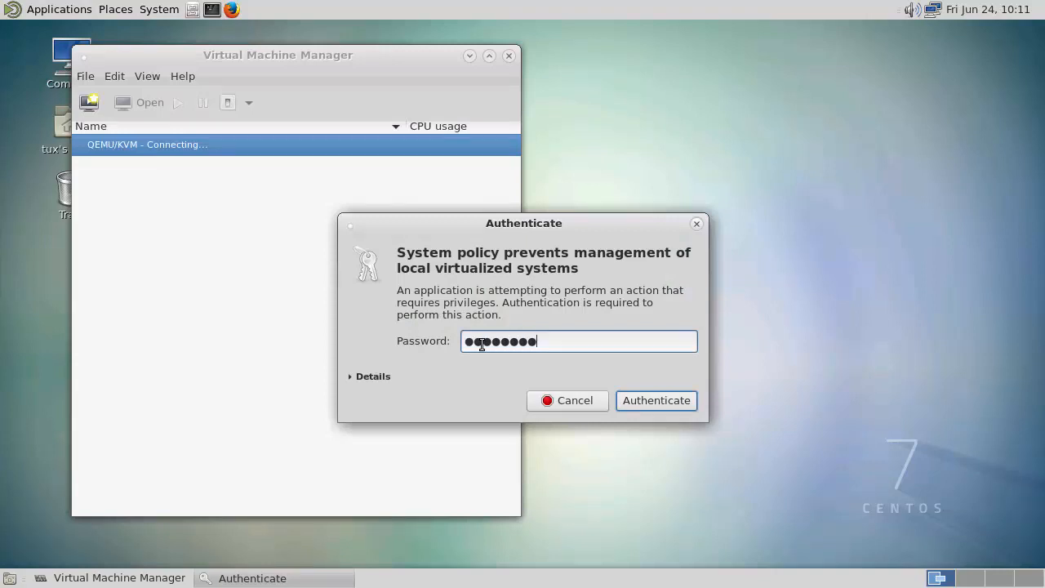
click(655, 400)
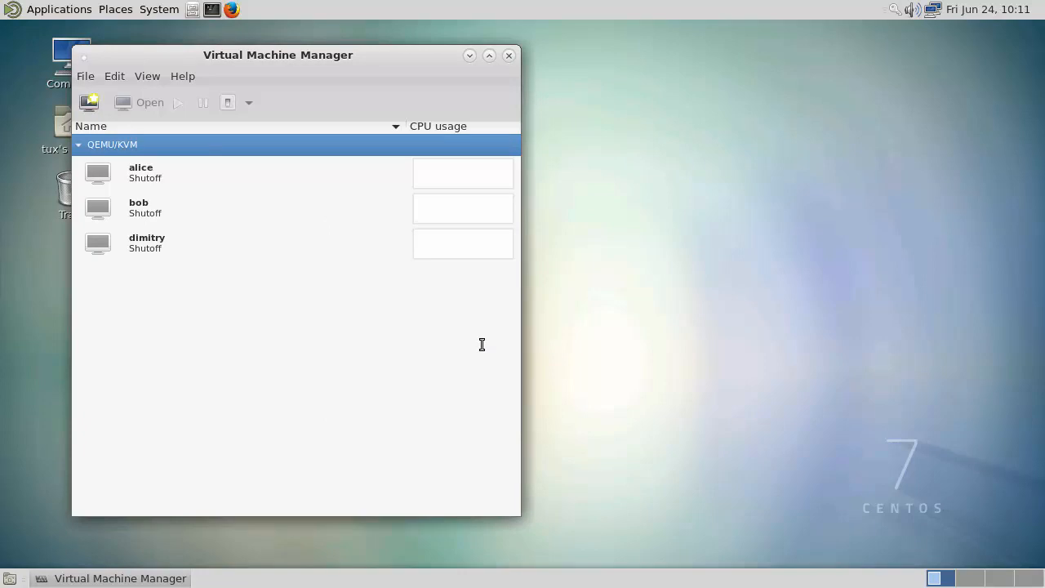
mouse_move(437, 304)
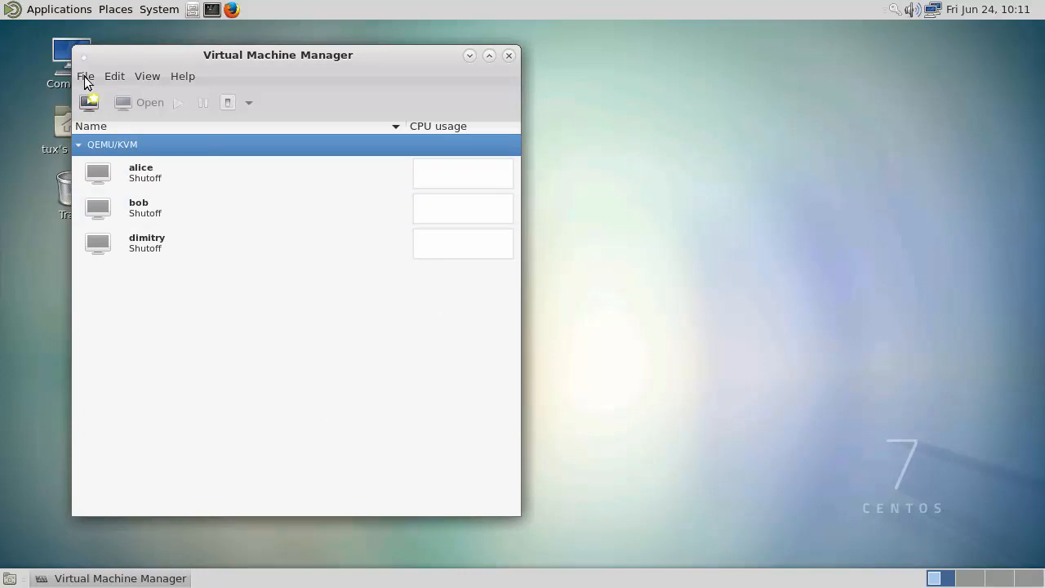
mouse_move(112, 121)
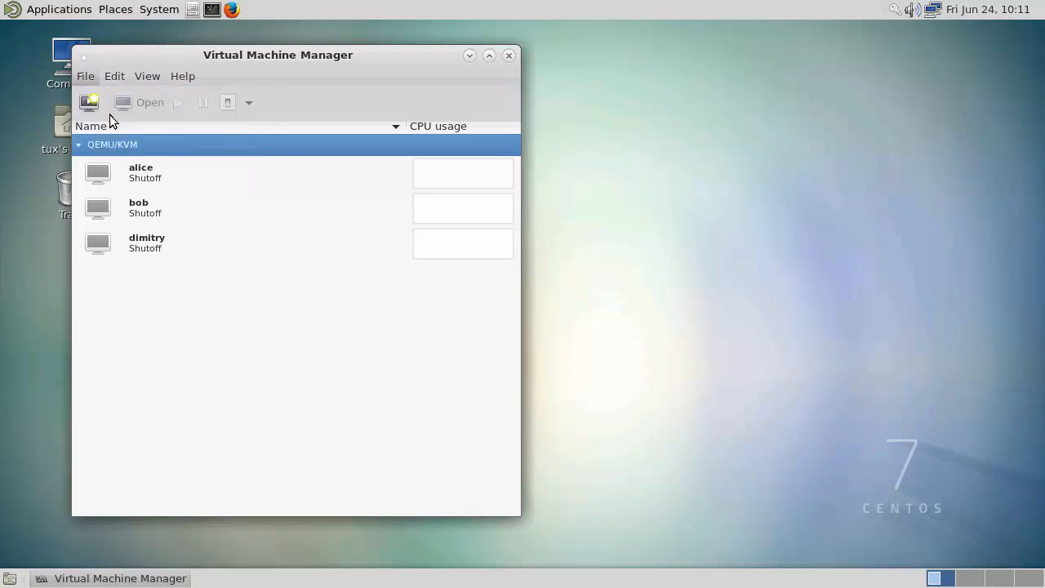
Start a new VM from local install media, choosing the ubuntu-16.04-server-amd64.iso volume
click(88, 102)
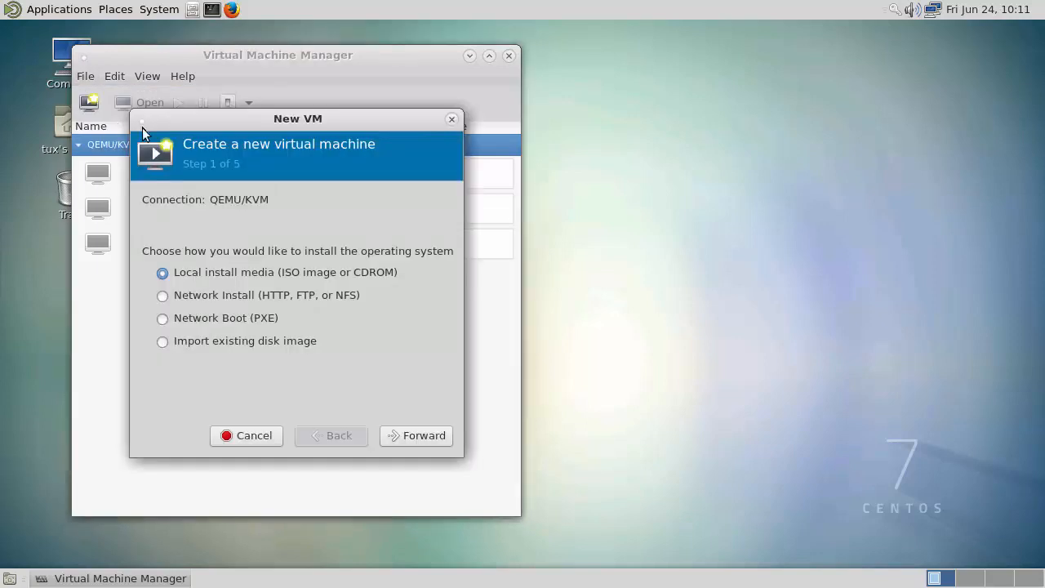
mouse_move(400, 293)
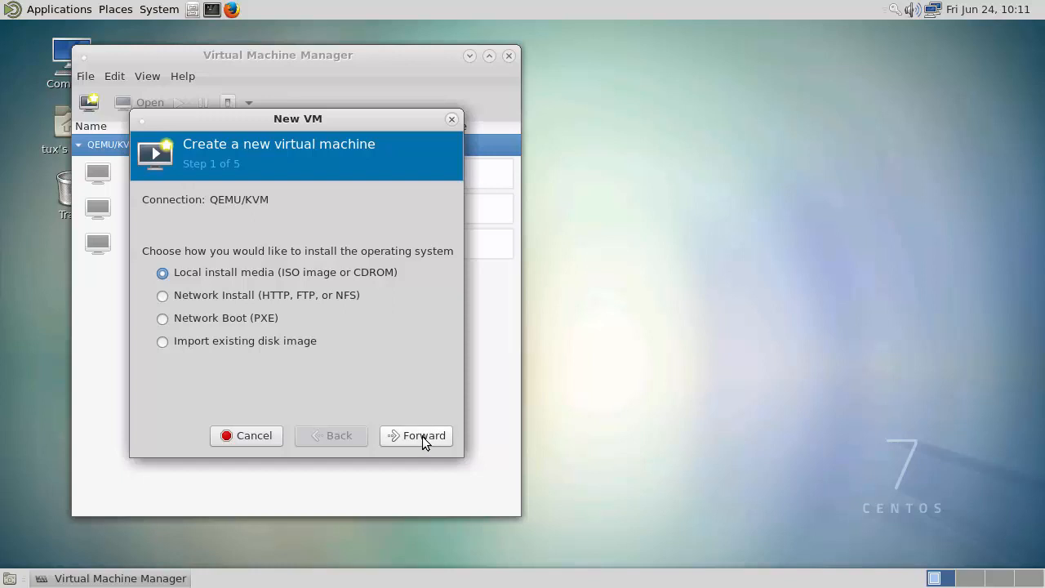
click(415, 435)
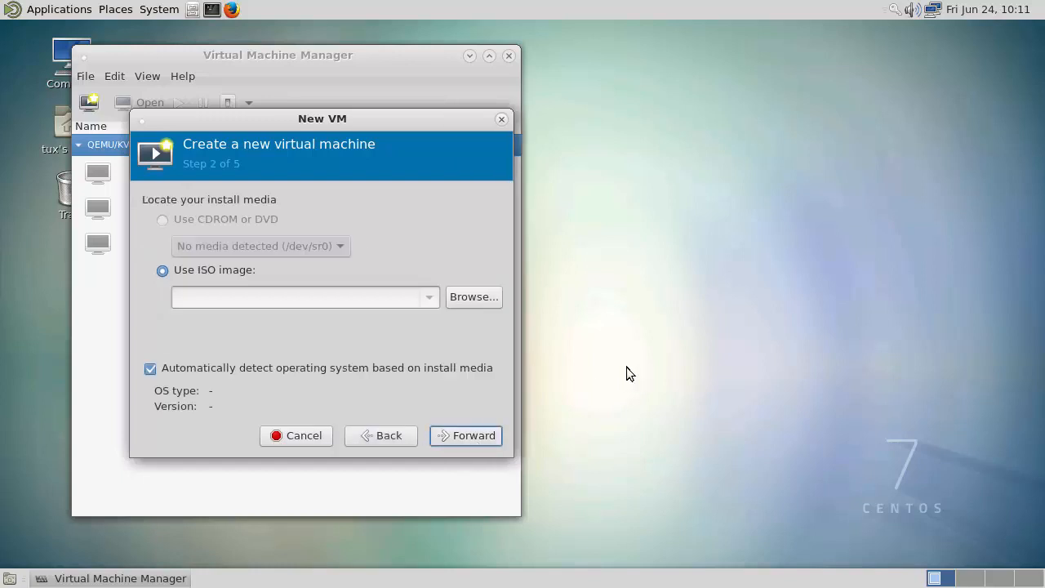
click(474, 296)
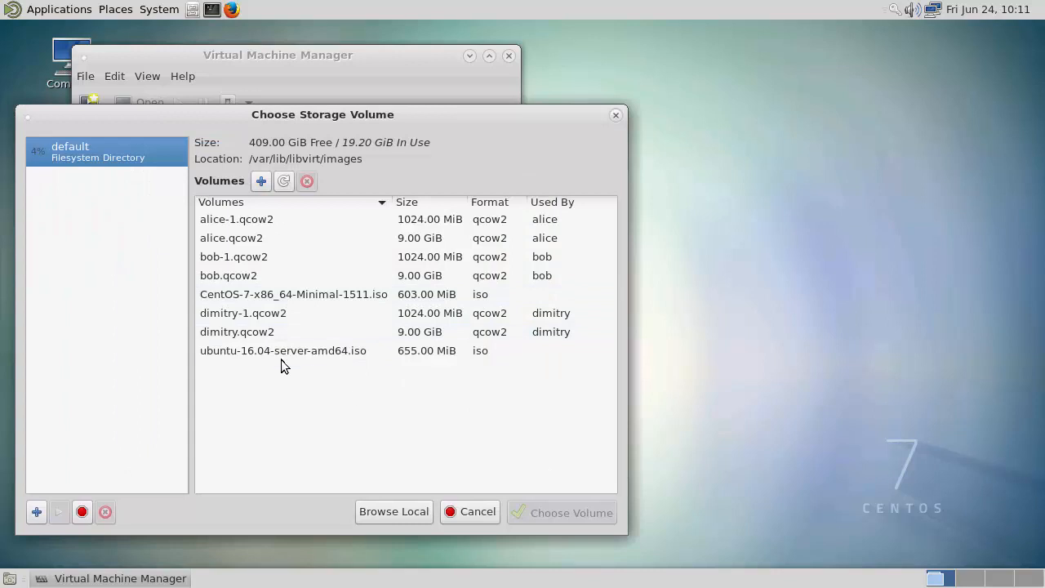
click(283, 350)
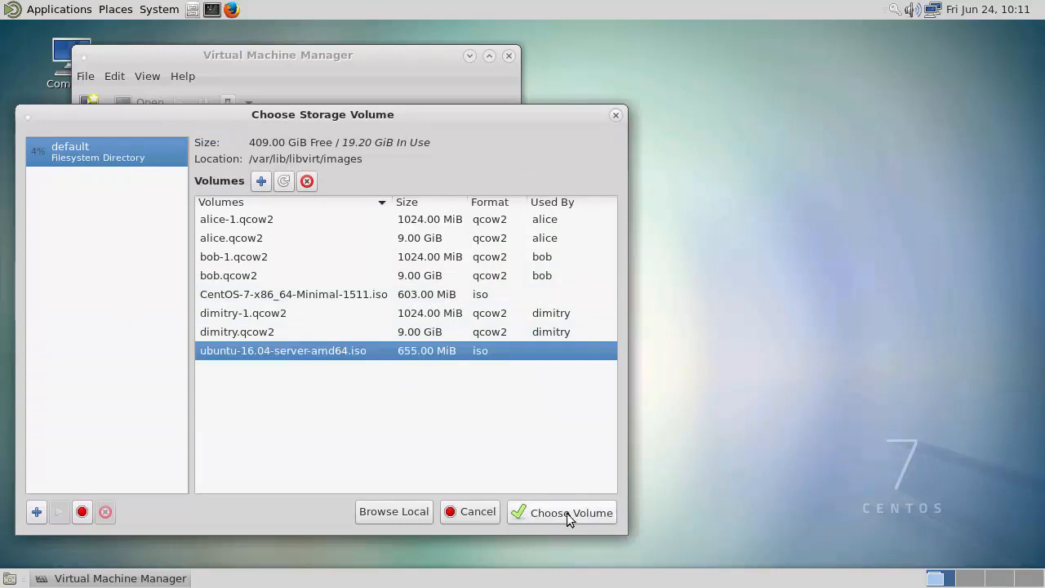
click(562, 512)
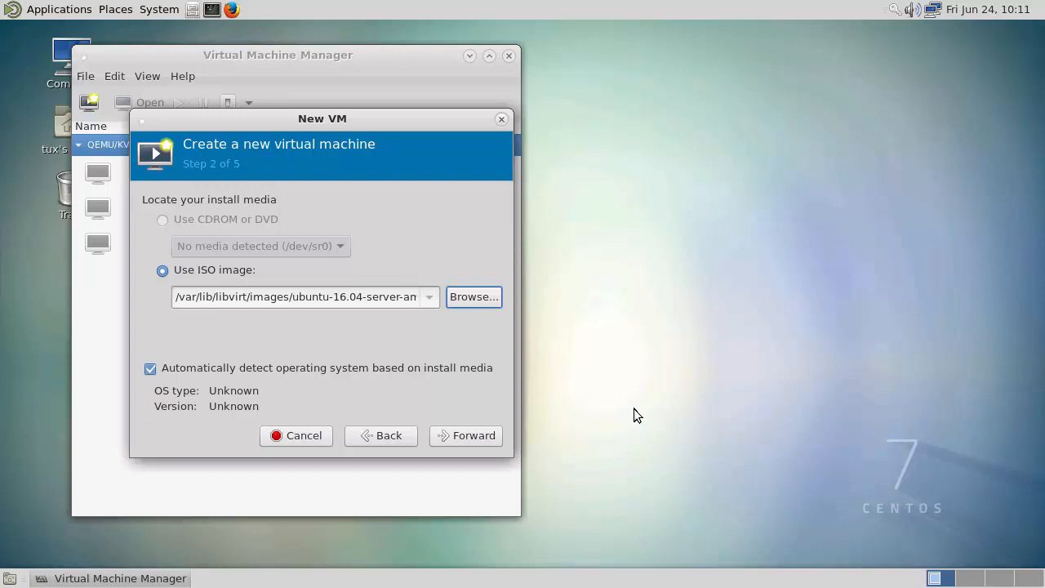
Turn off automatic OS detection and set the version to Ubuntu Vivid Varvet
click(149, 368)
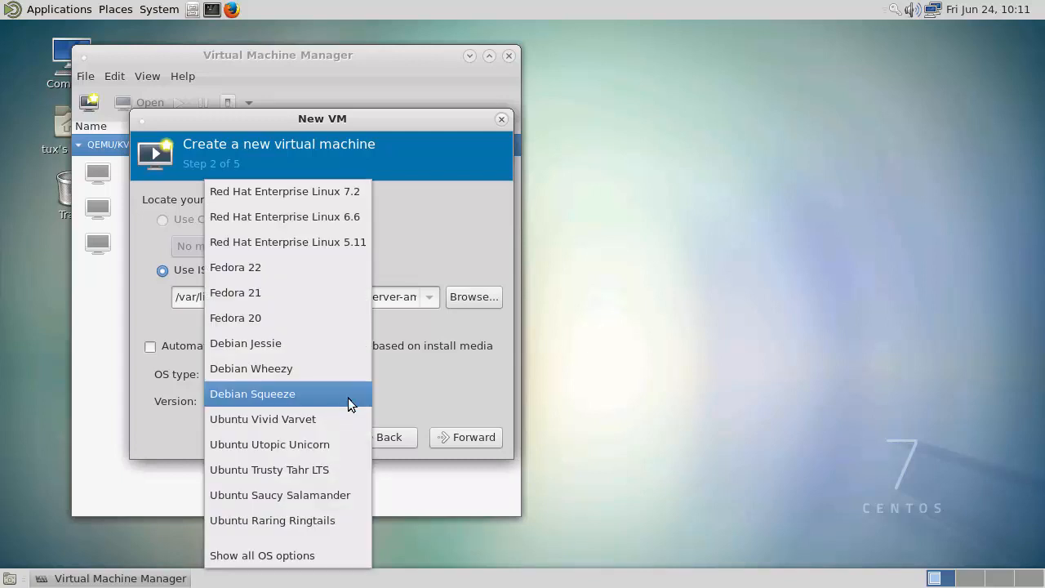
click(262, 418)
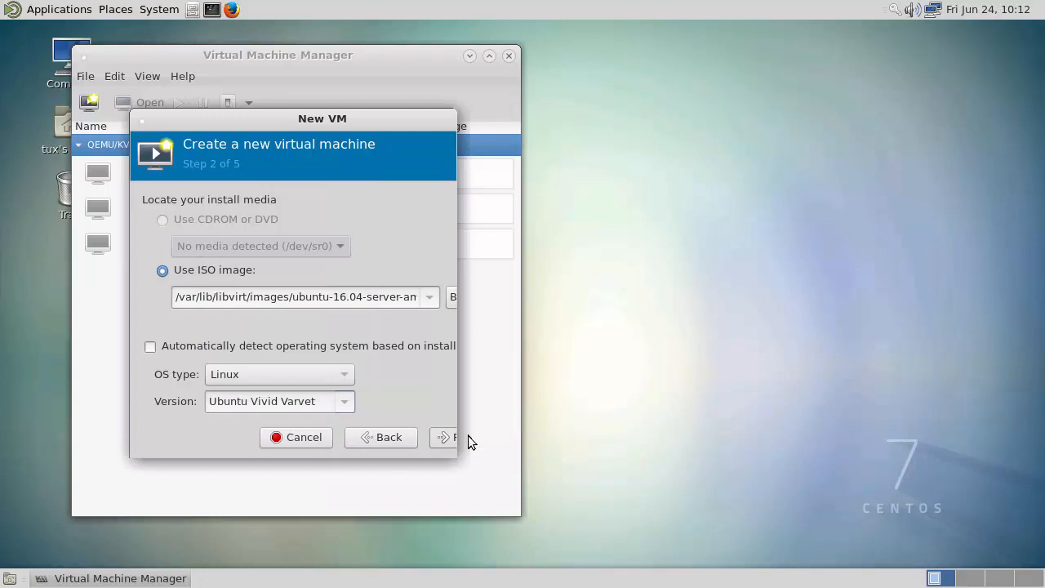
Set the new VM's memory to 512 MiB
click(449, 437)
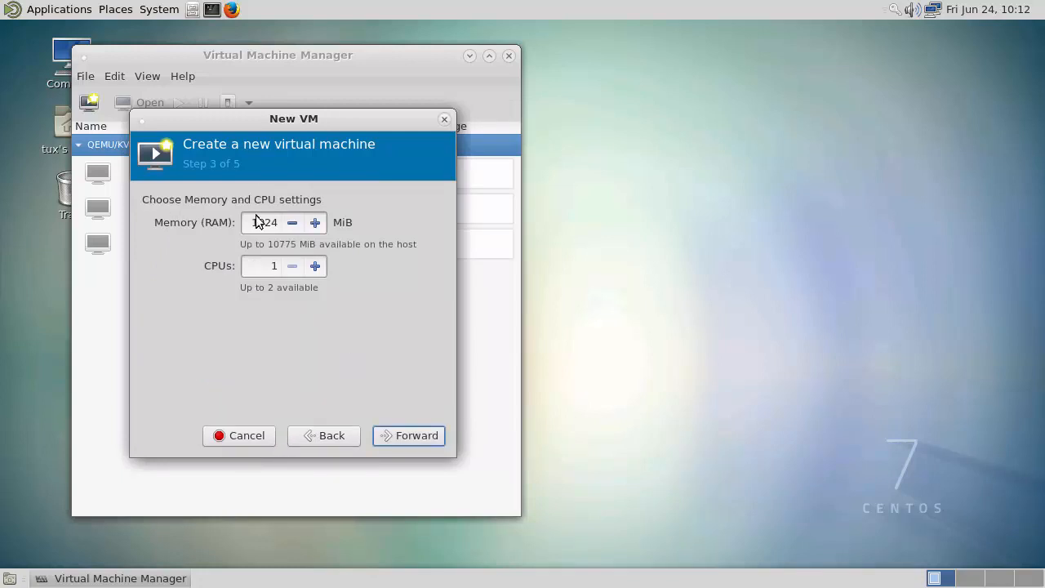
triple_click(263, 222)
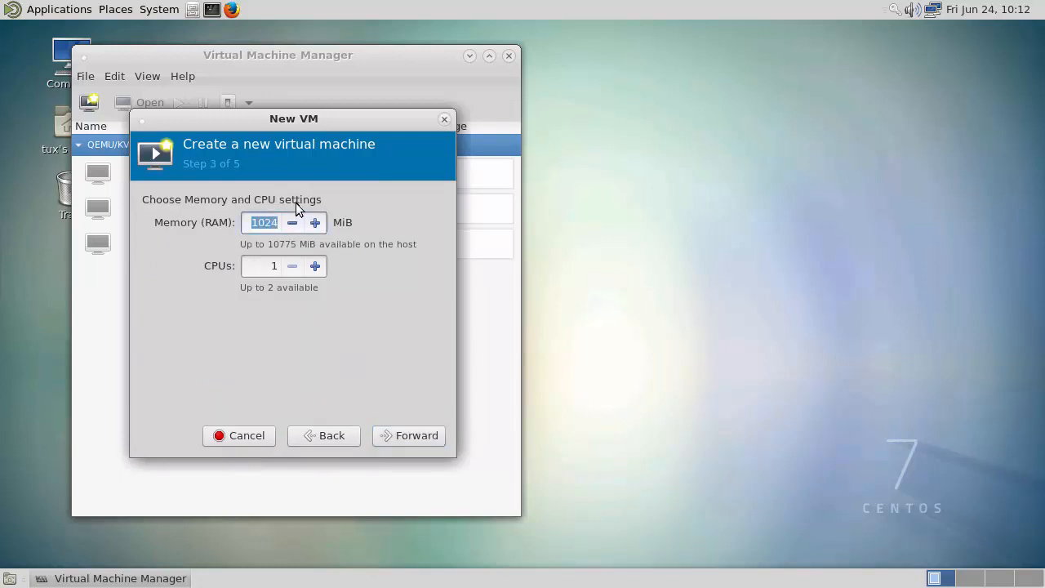
text(5)
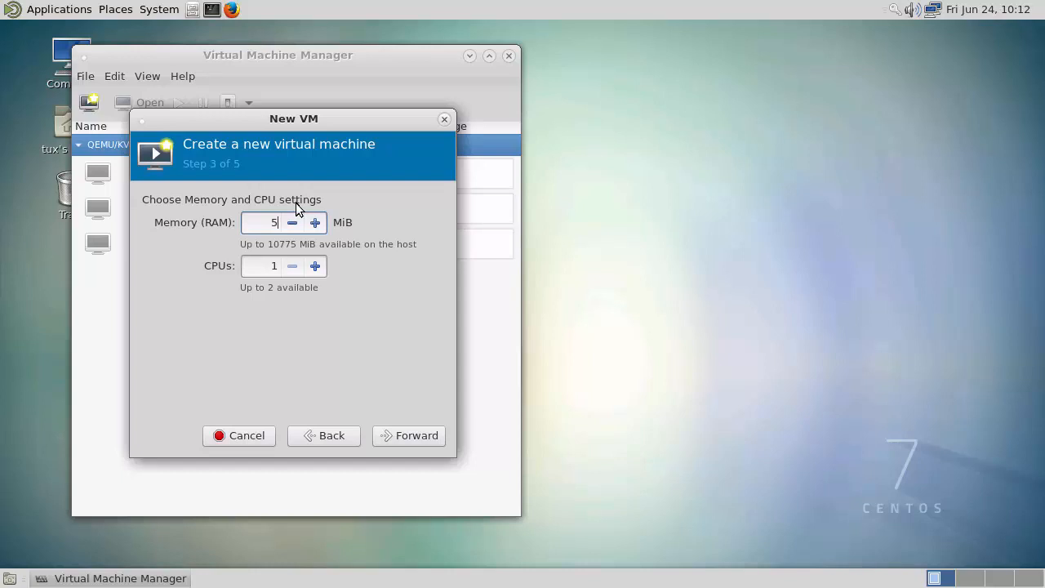
text(12)
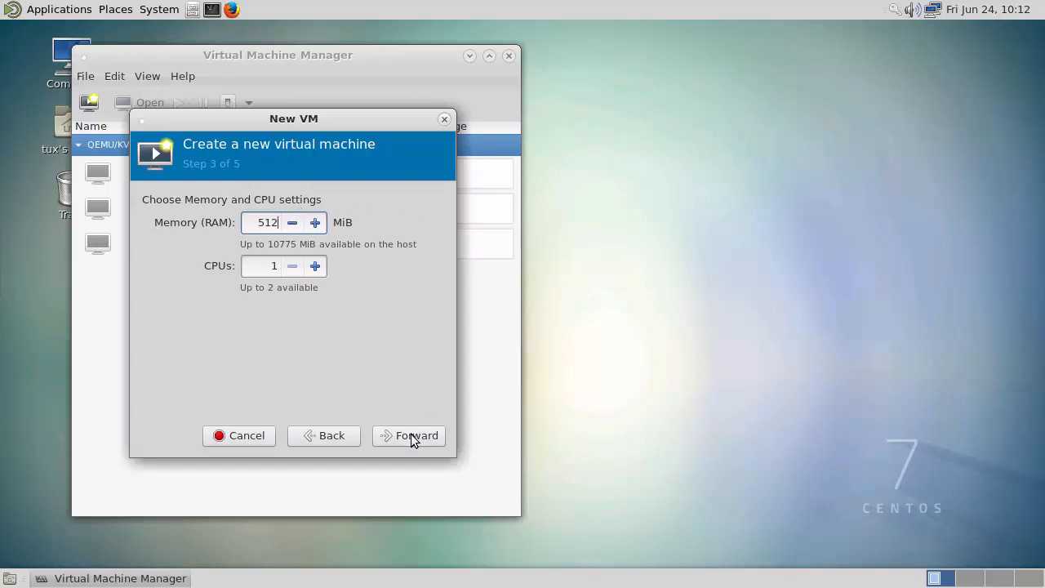
Give the VM a 6 GiB disk image and advance to the summary step
click(408, 435)
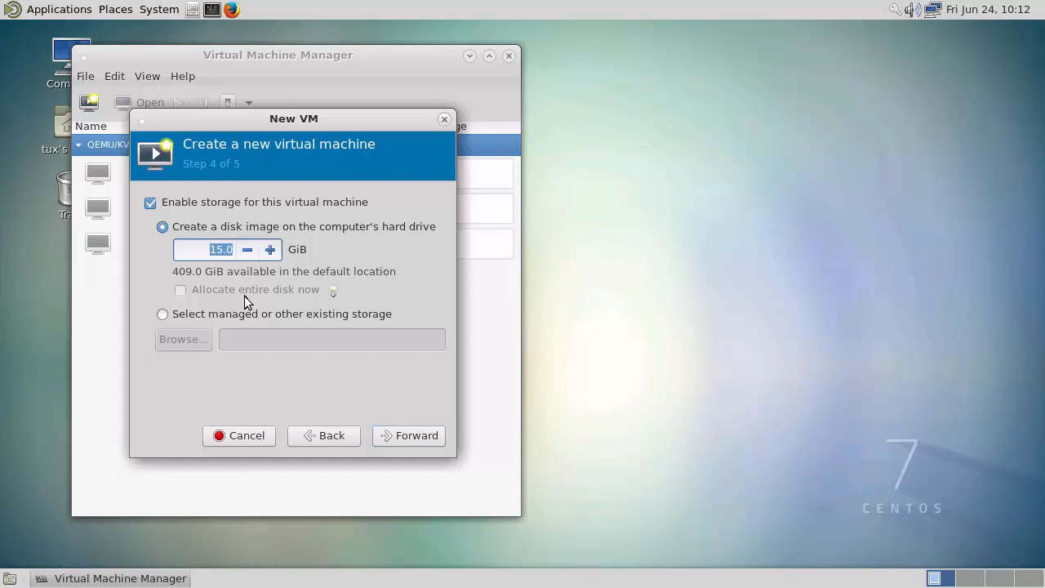
text(6)
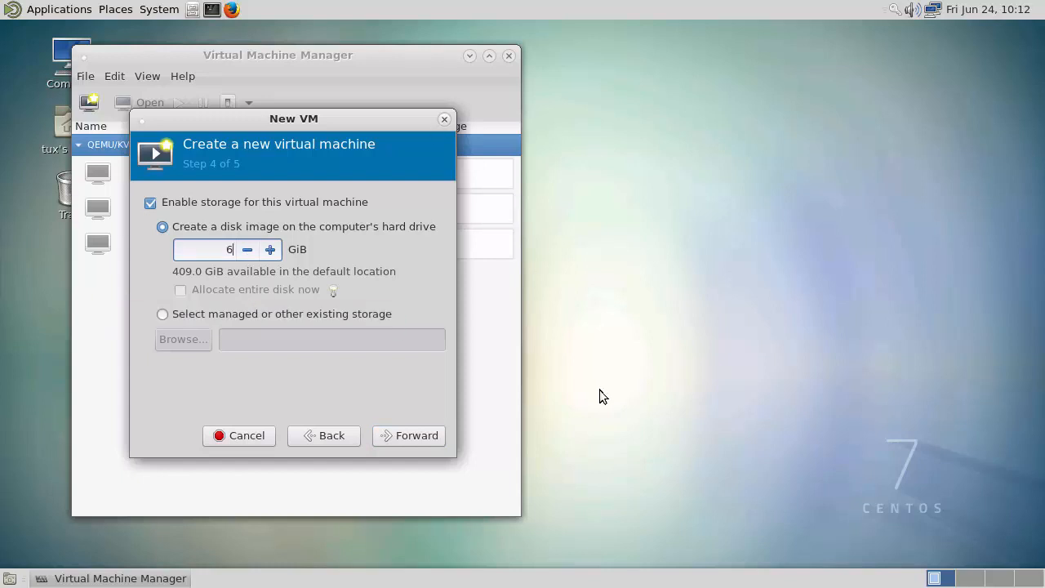
click(408, 435)
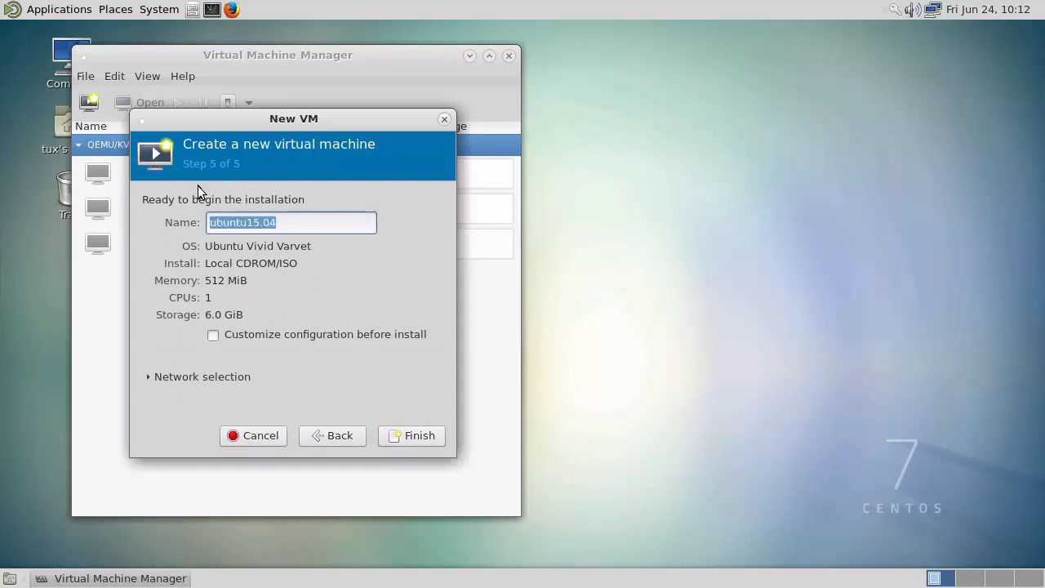
Name the VM '16-04', enable customizing the configuration before install, and finish the wizard
text(16-04)
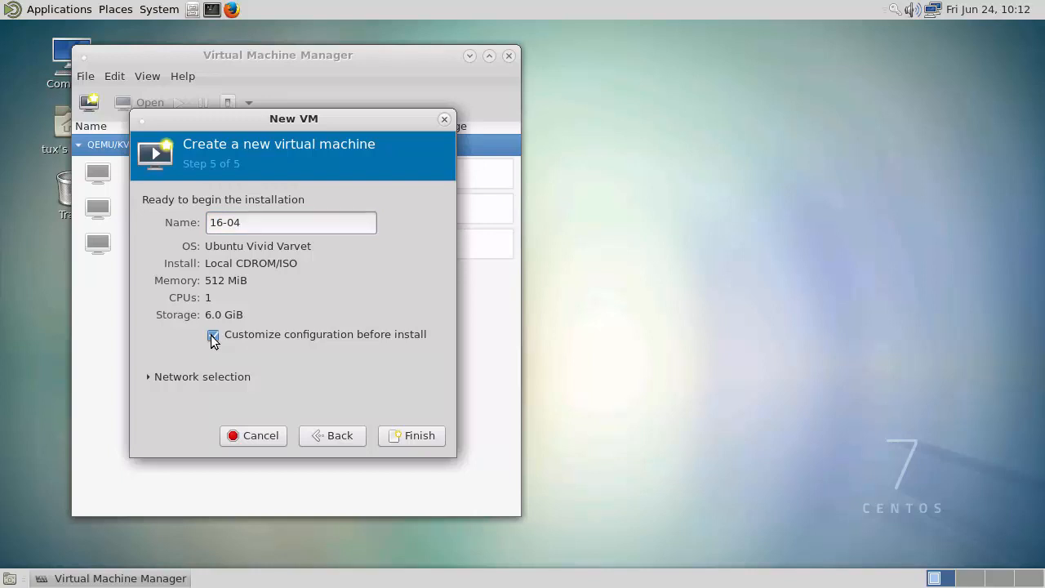
click(212, 334)
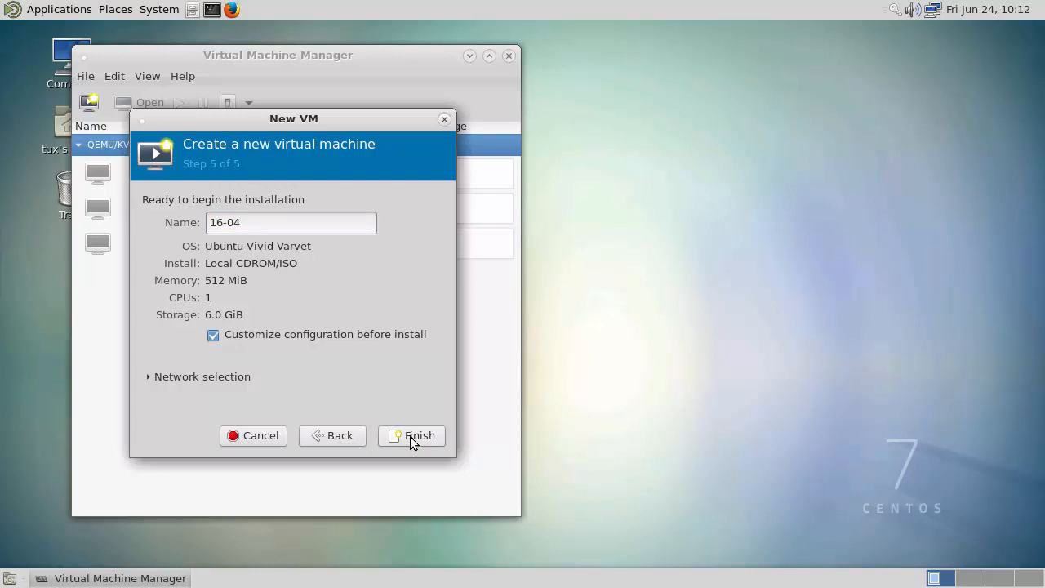
click(412, 435)
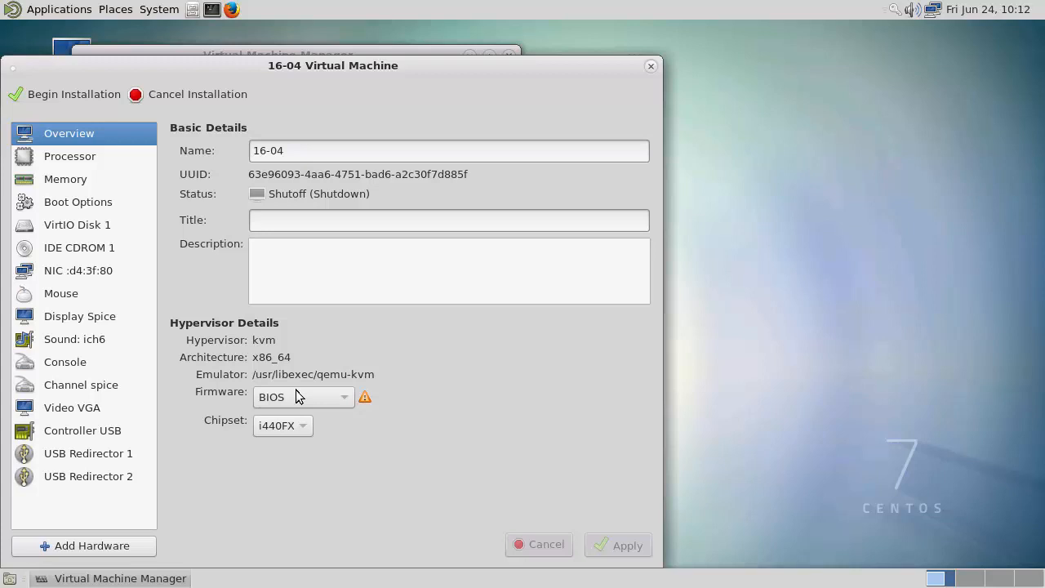
Replace the NIC's MAC address with 52:54:00:00:00:14 and apply it
click(78, 270)
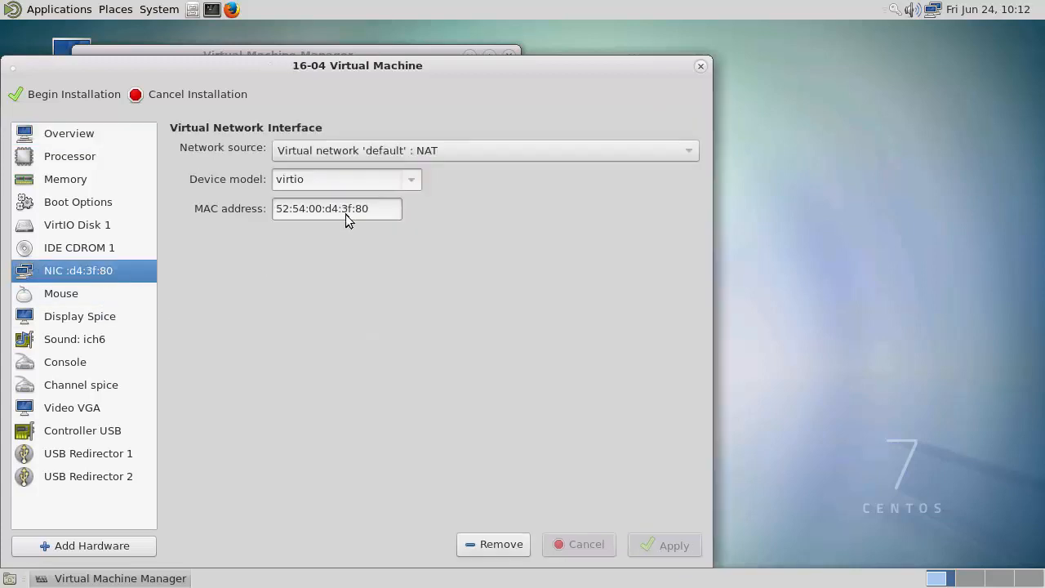
double_click(329, 208)
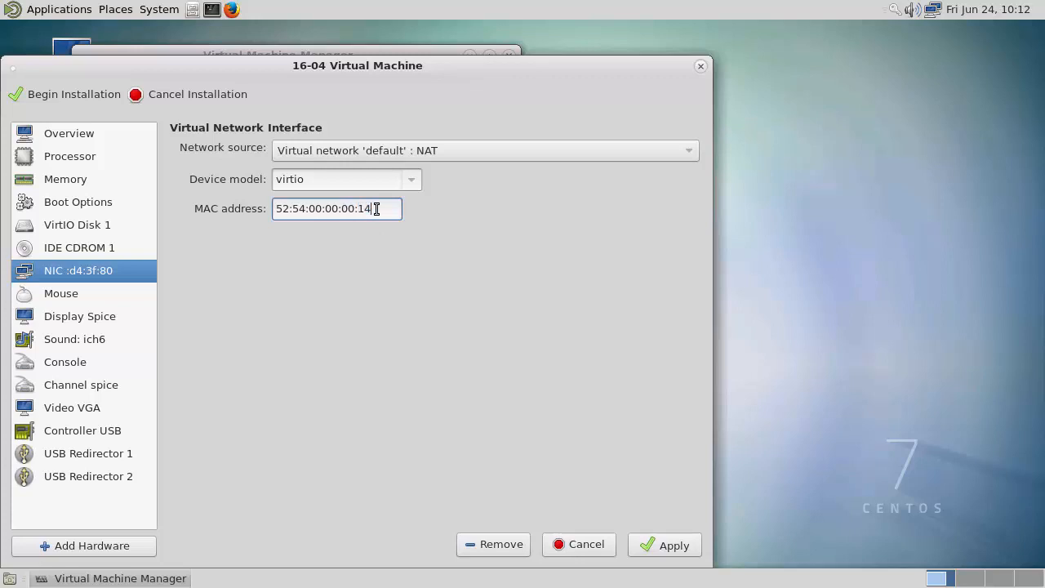
click(674, 544)
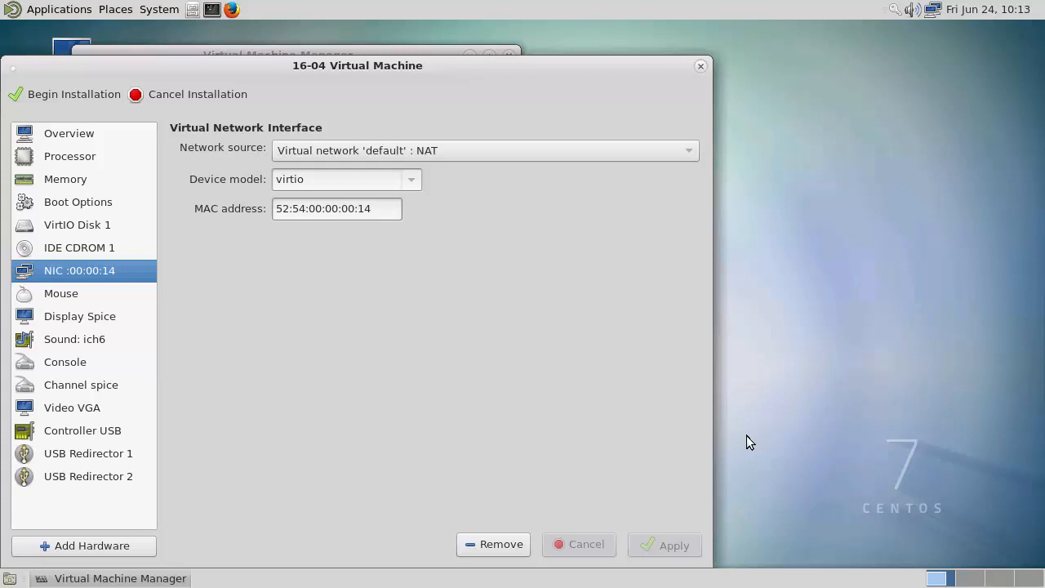
mouse_move(82, 104)
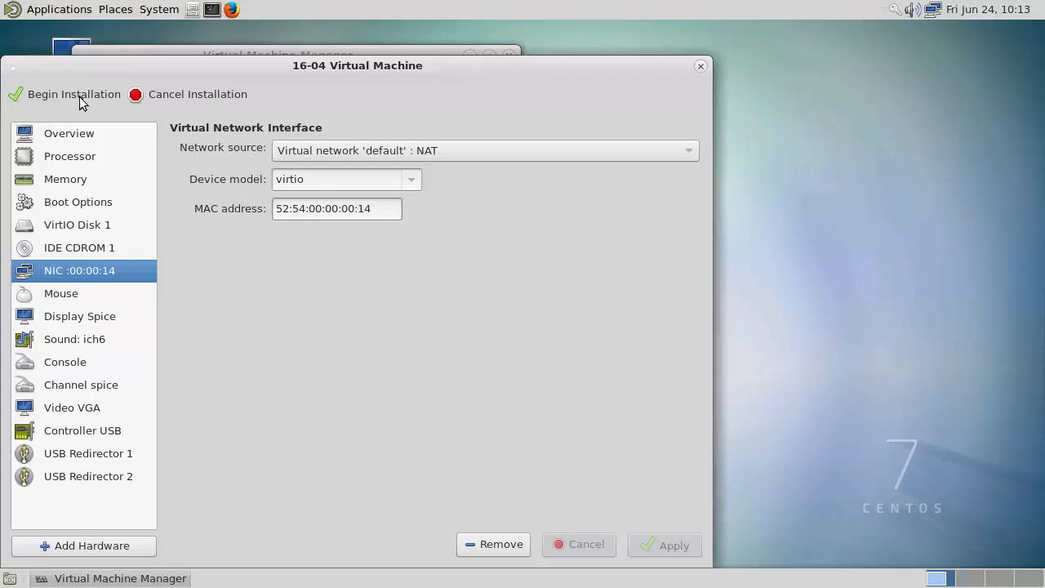
Begin installation, pick English, and decline keyboard layout detection
click(73, 94)
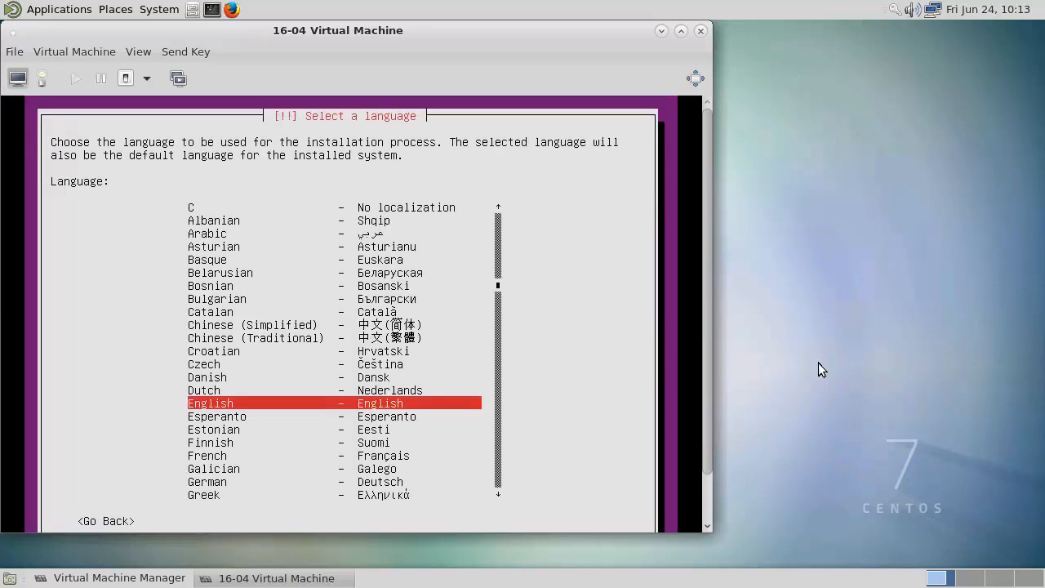
key(Return)
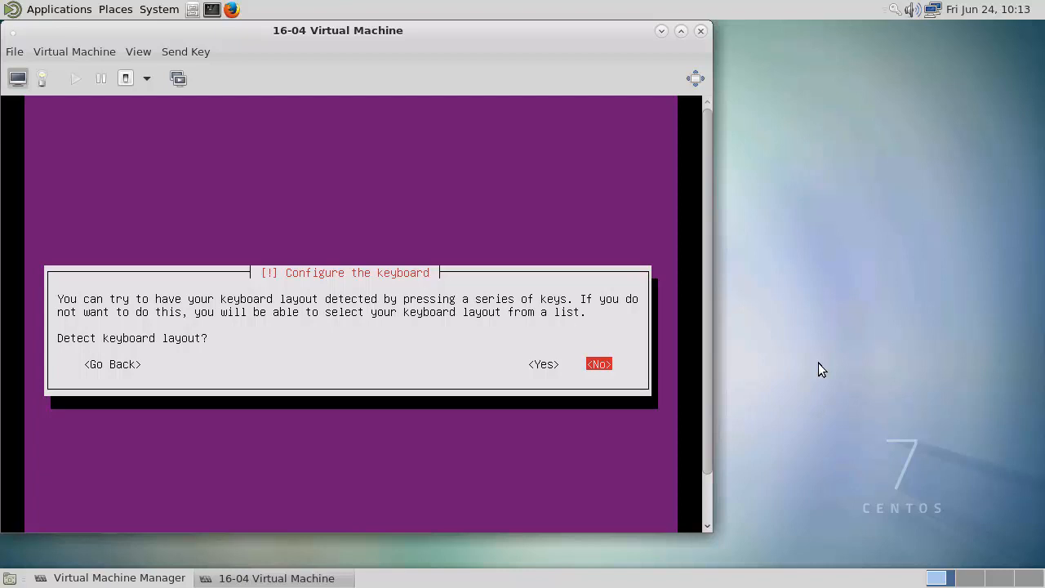
click(598, 363)
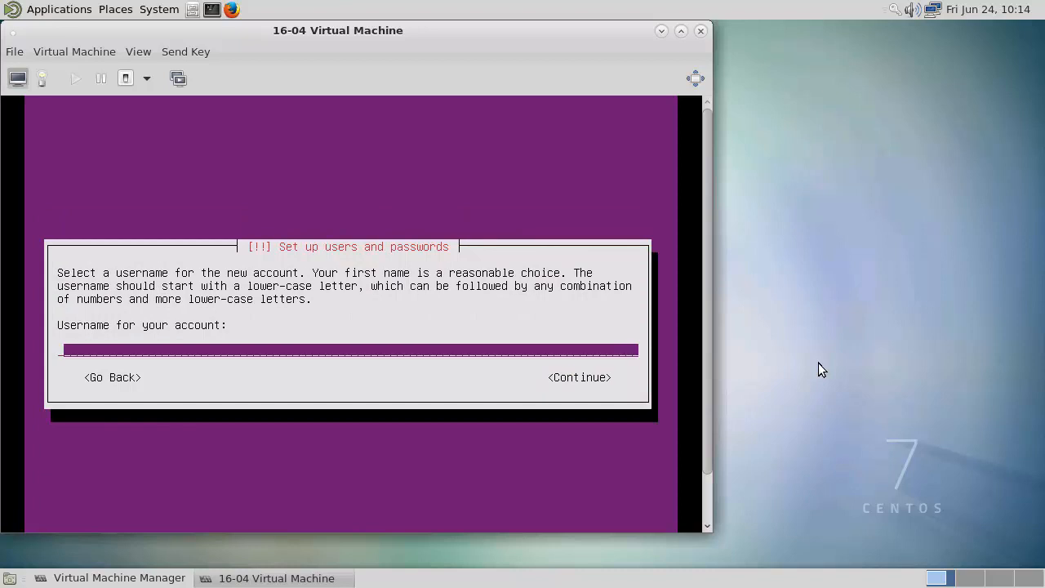
Enter username 'tux' and a password, then confirm the re-entered password
text(t)
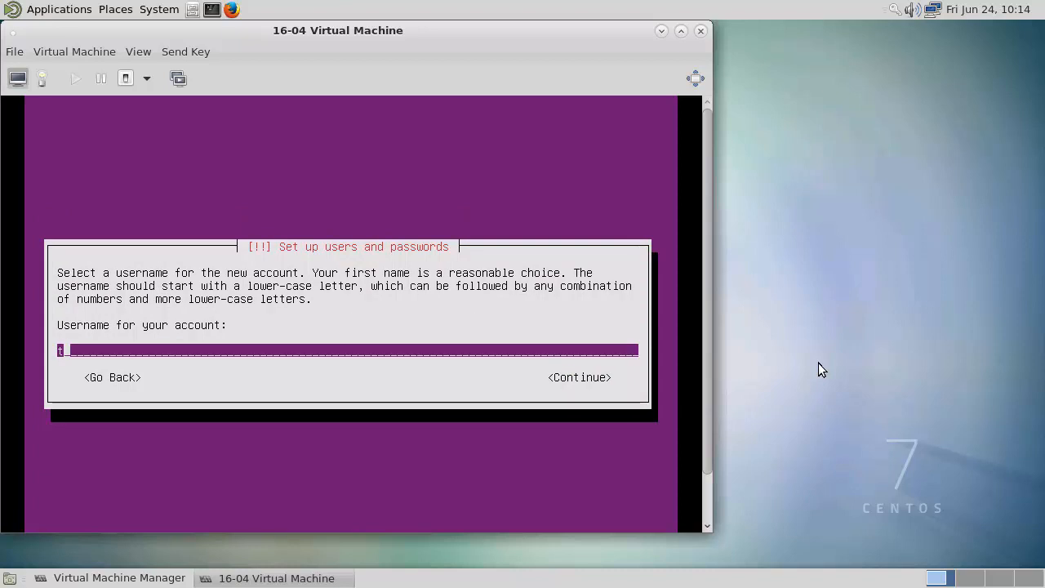
text(ux)
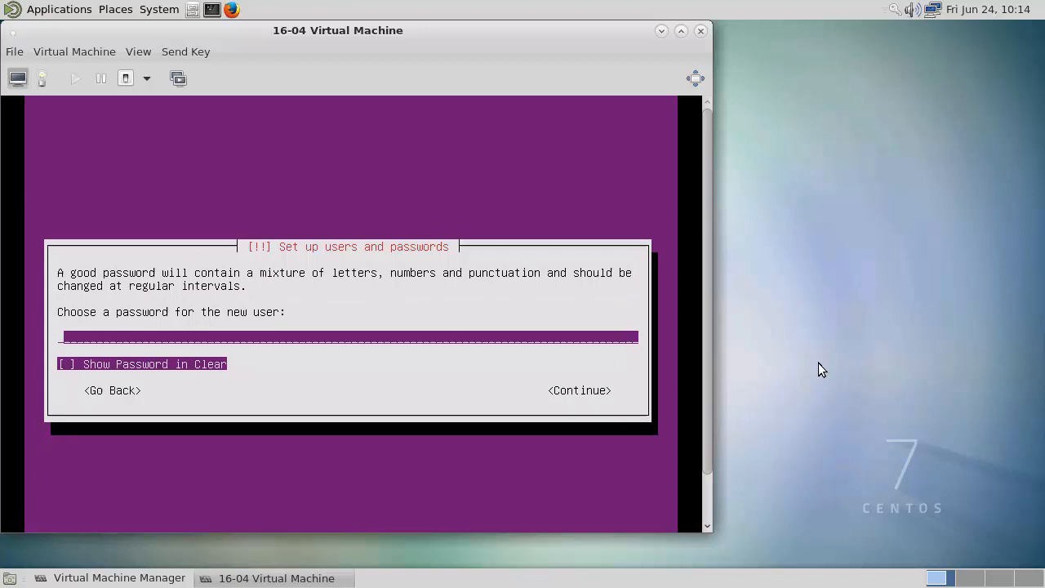
text(****)
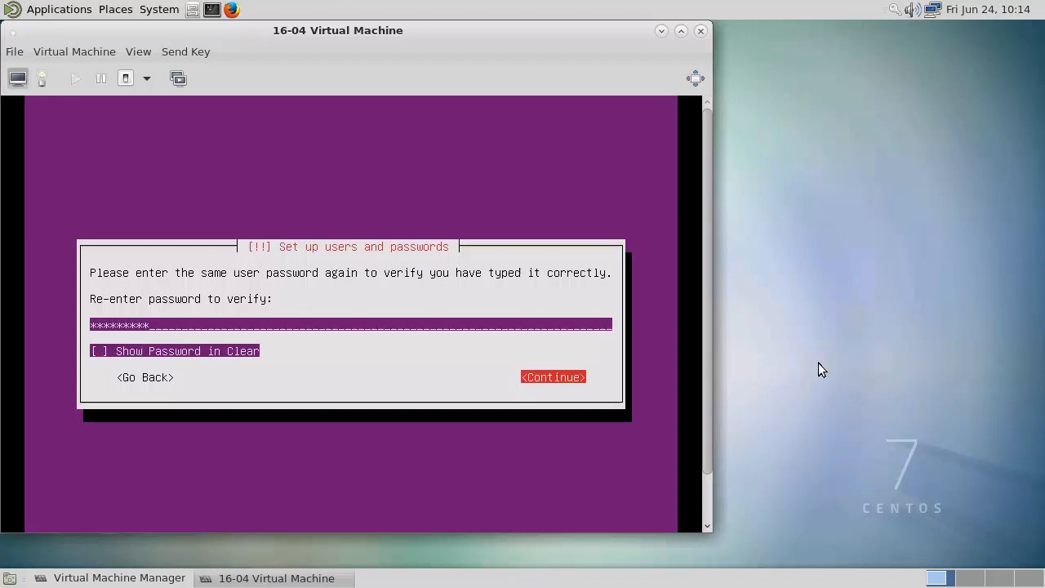
click(552, 376)
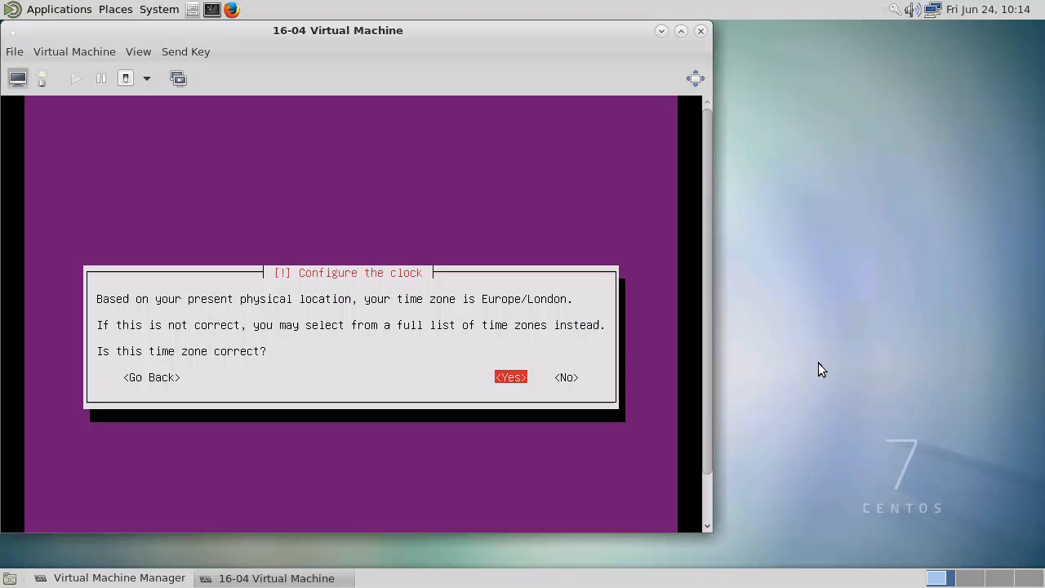
Accept Europe/London and write guided LVM partitioning across the full 5.9 GB disk
click(510, 376)
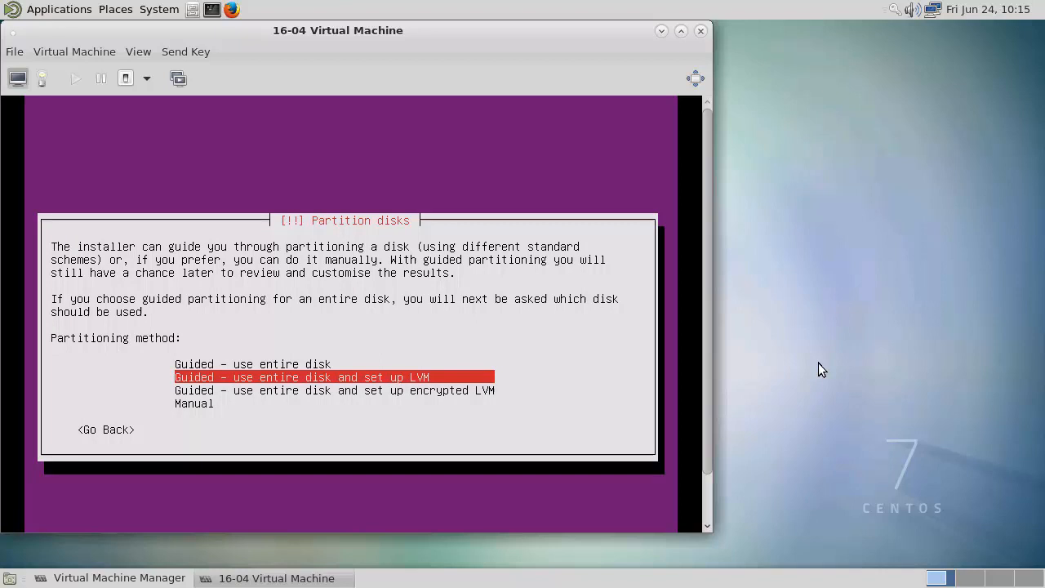
key(Return)
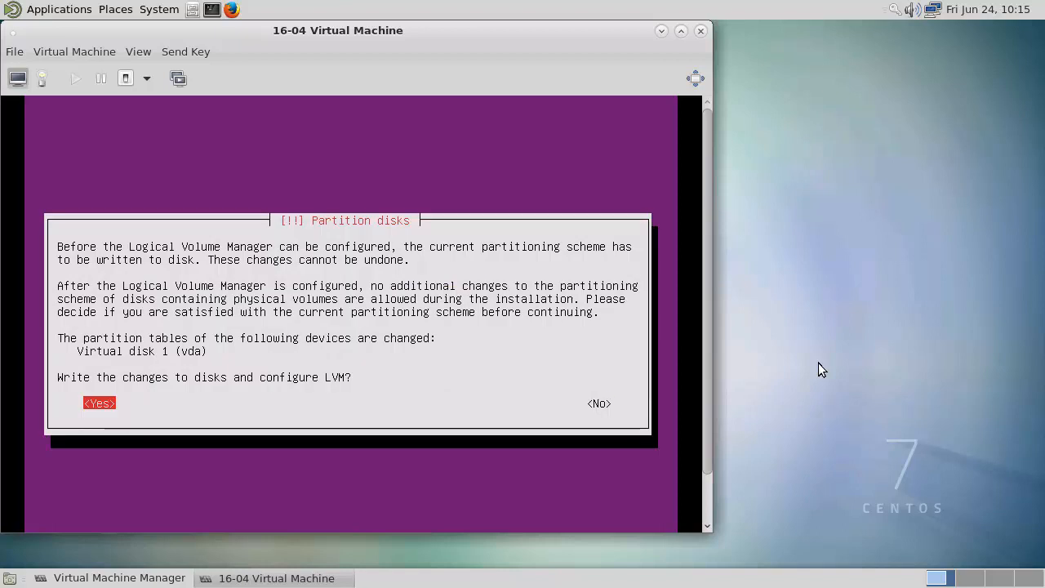
click(99, 402)
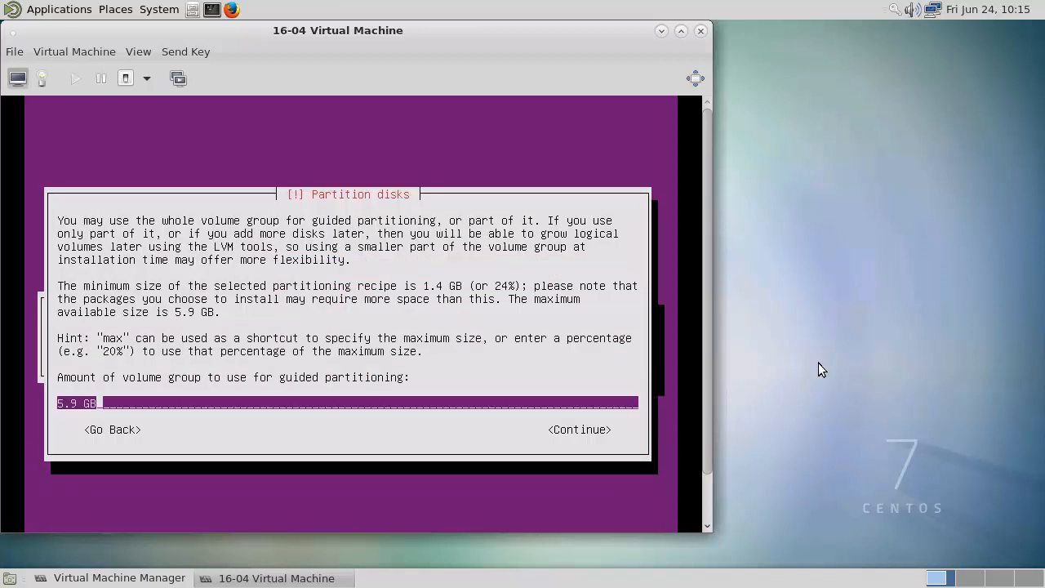
key(Tab)
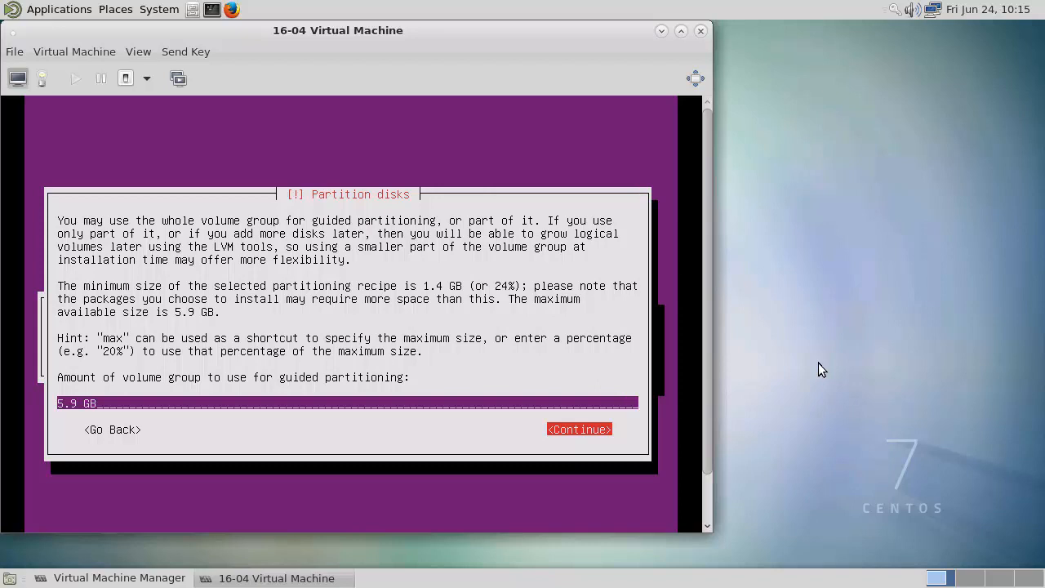
click(579, 429)
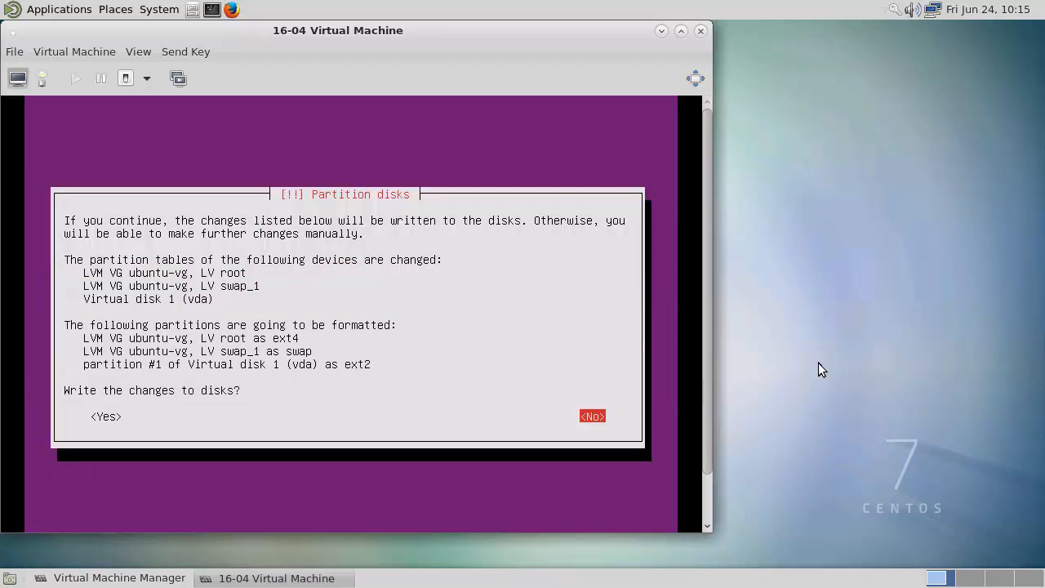
click(105, 416)
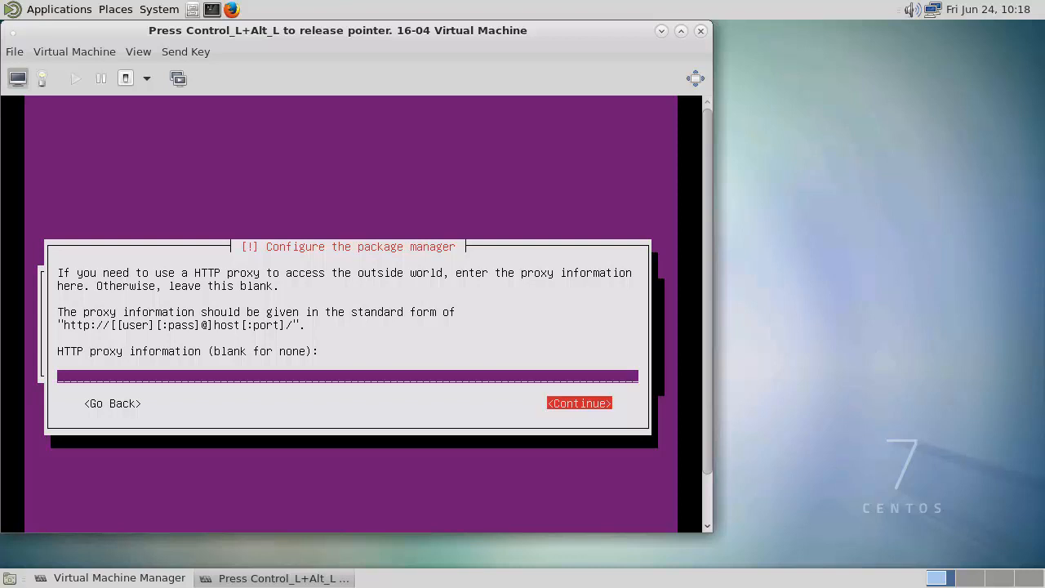
Skip the HTTP proxy, add OpenSSH server, install GRUB to the MBR, and reboot
click(579, 403)
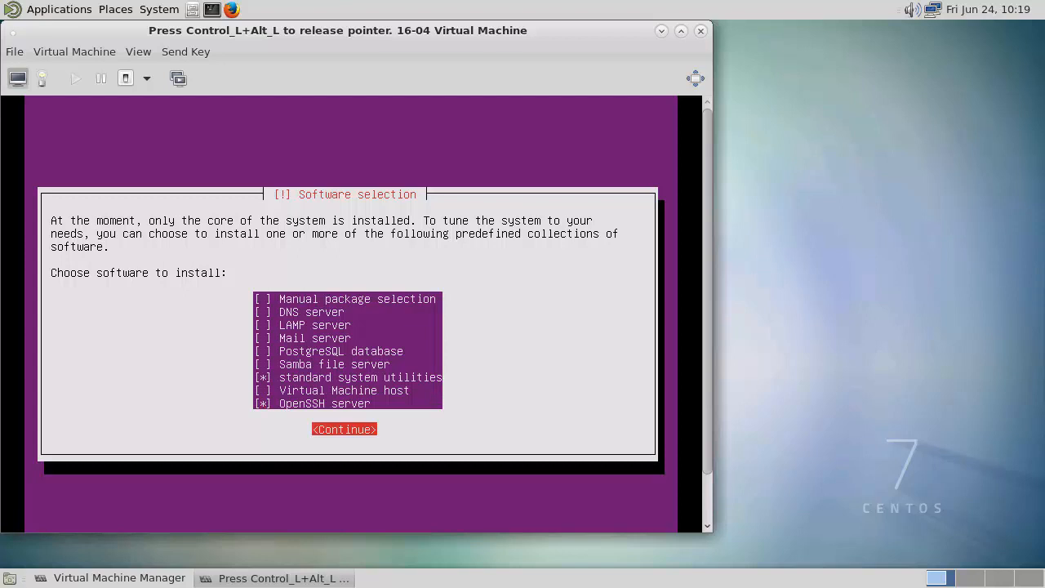
click(343, 429)
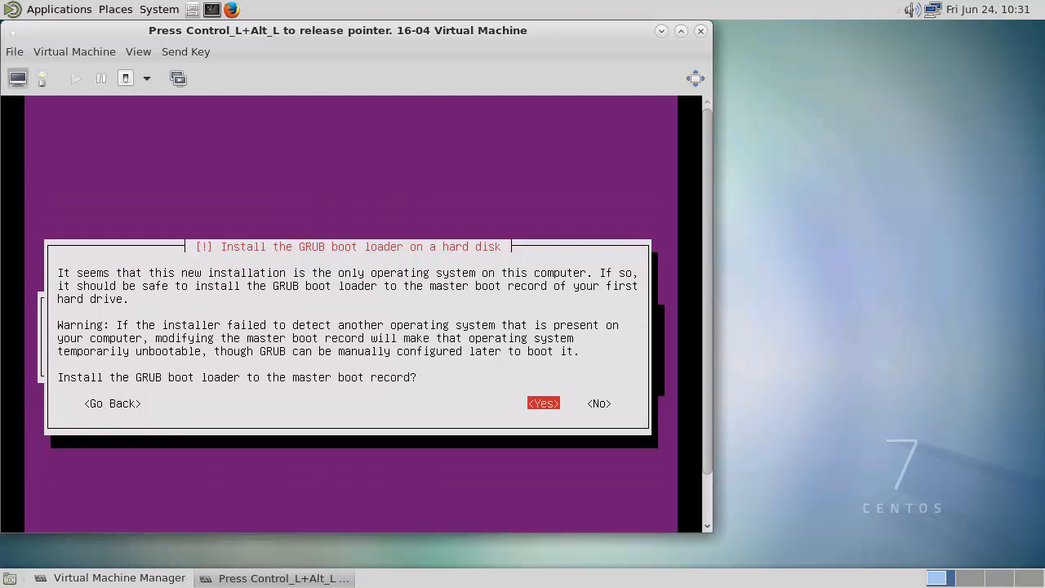
click(543, 403)
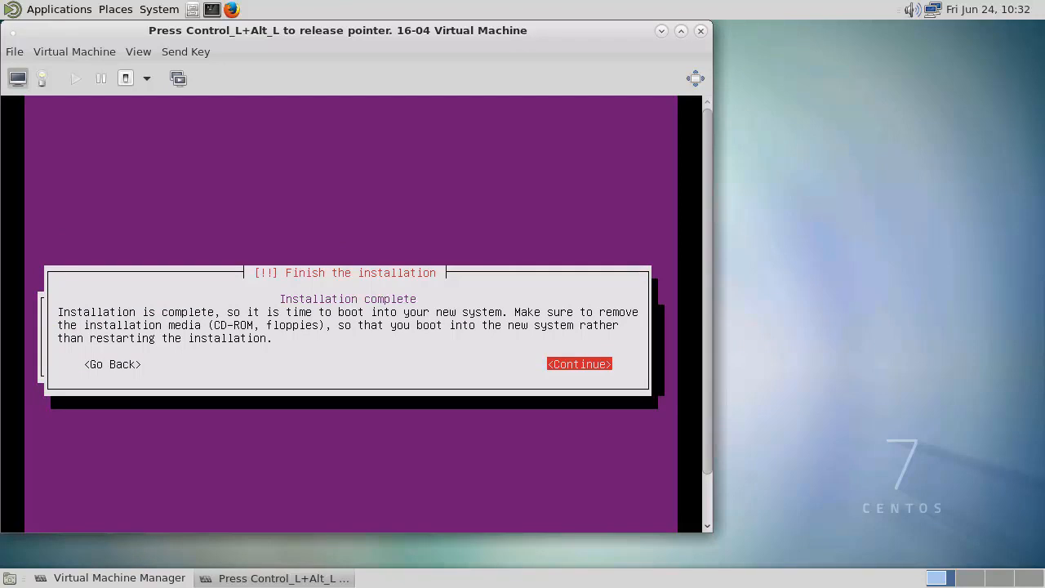
click(578, 363)
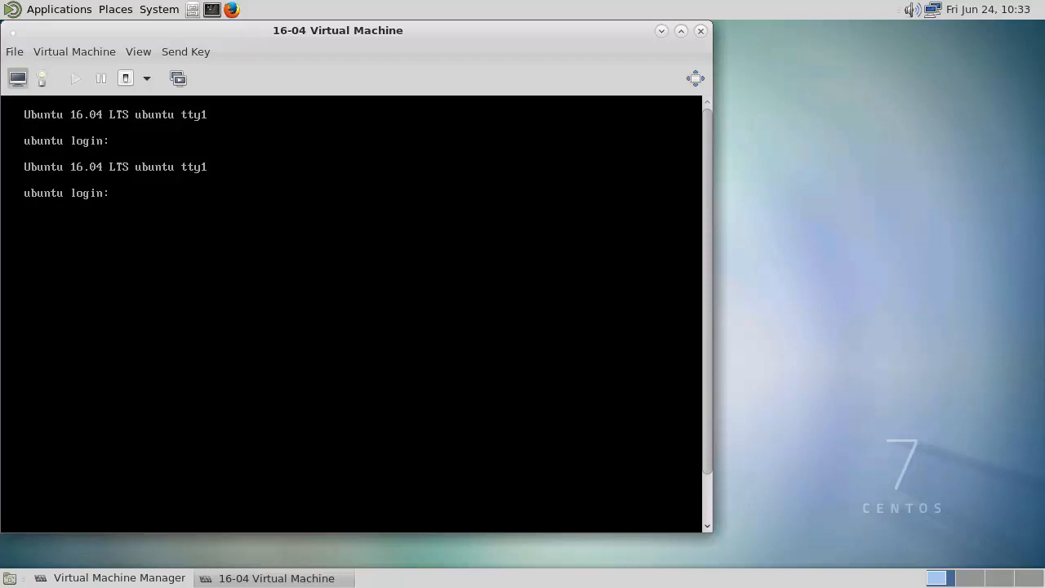
Log in at the console as user tux with its password and start typing a command
text(tux)
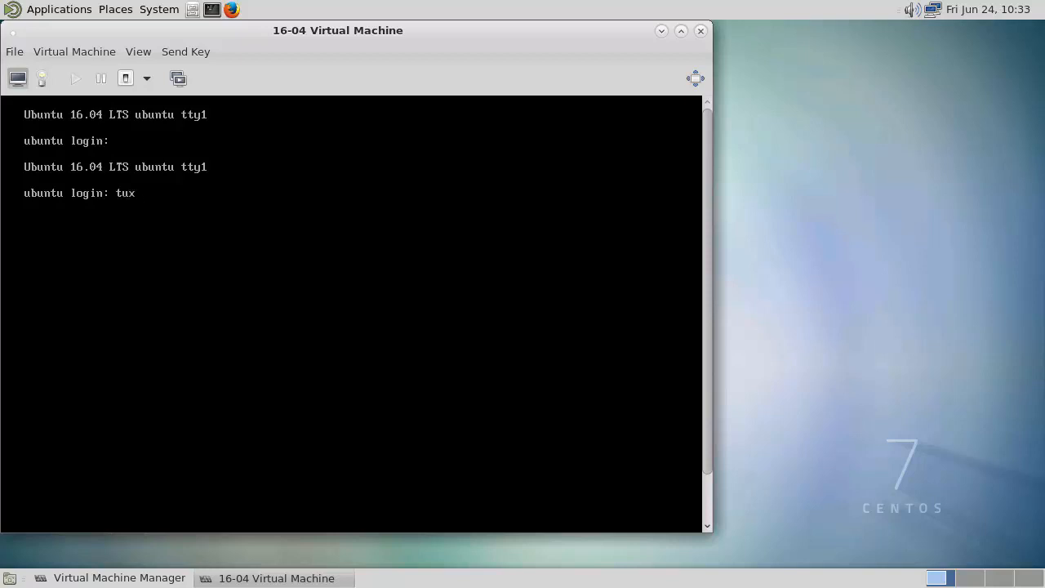
key(Return)
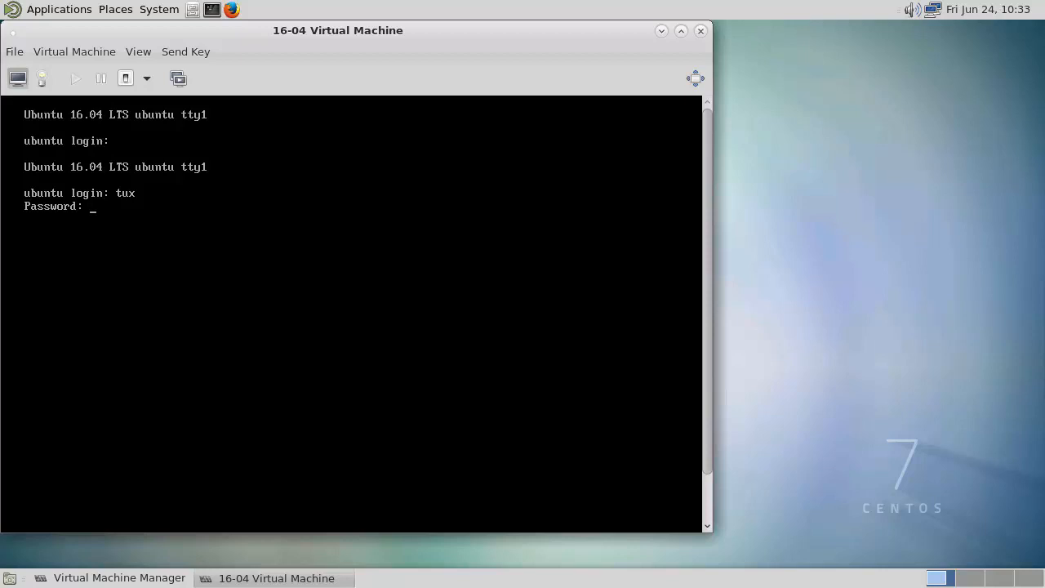
key(Return)
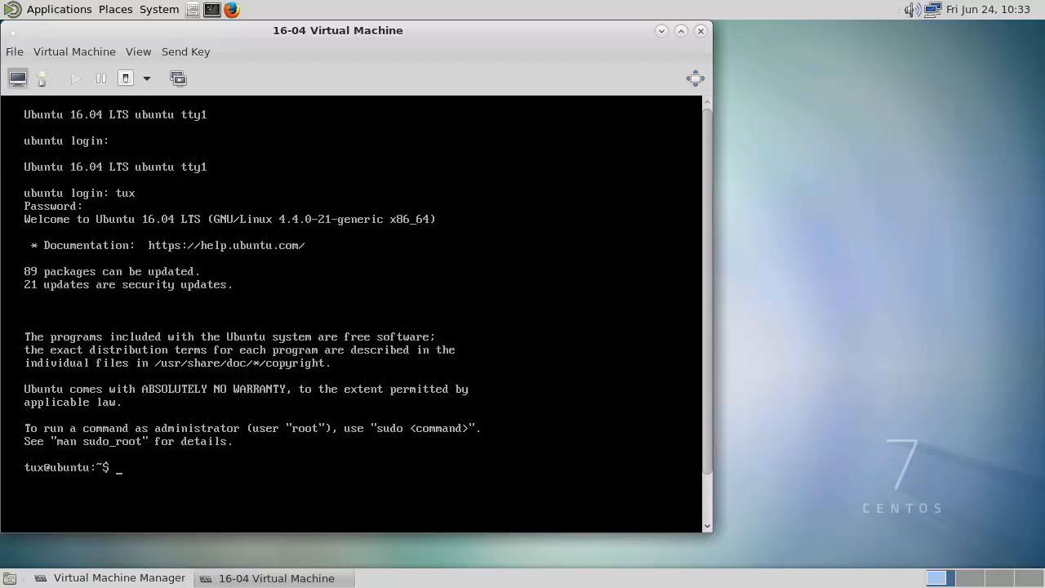
text(i)
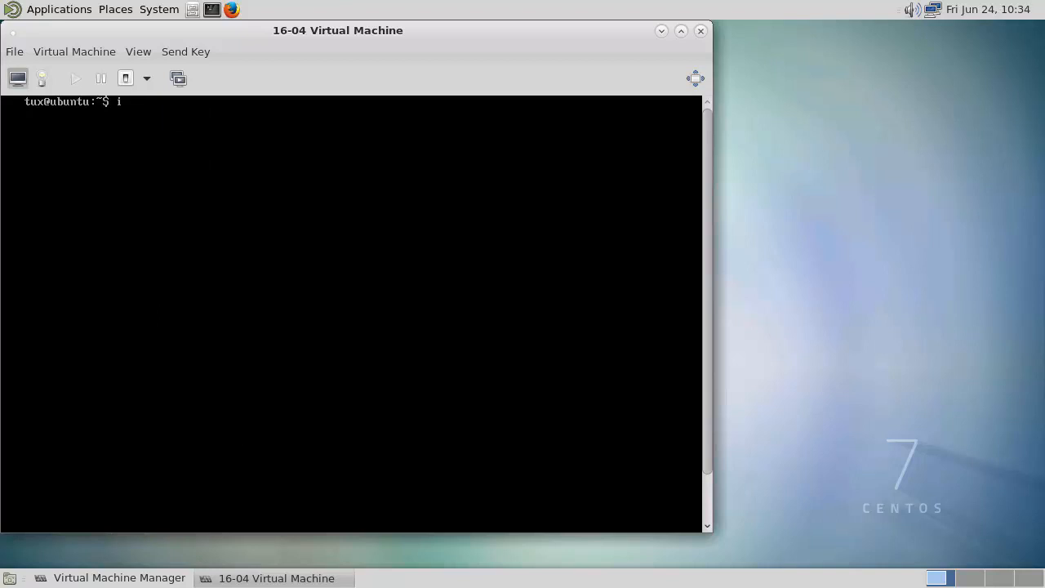
Complete 'ip a s' to show ens3 at 192.168.56.102 with MAC 52:54:00:00:00:14
text(p a s)
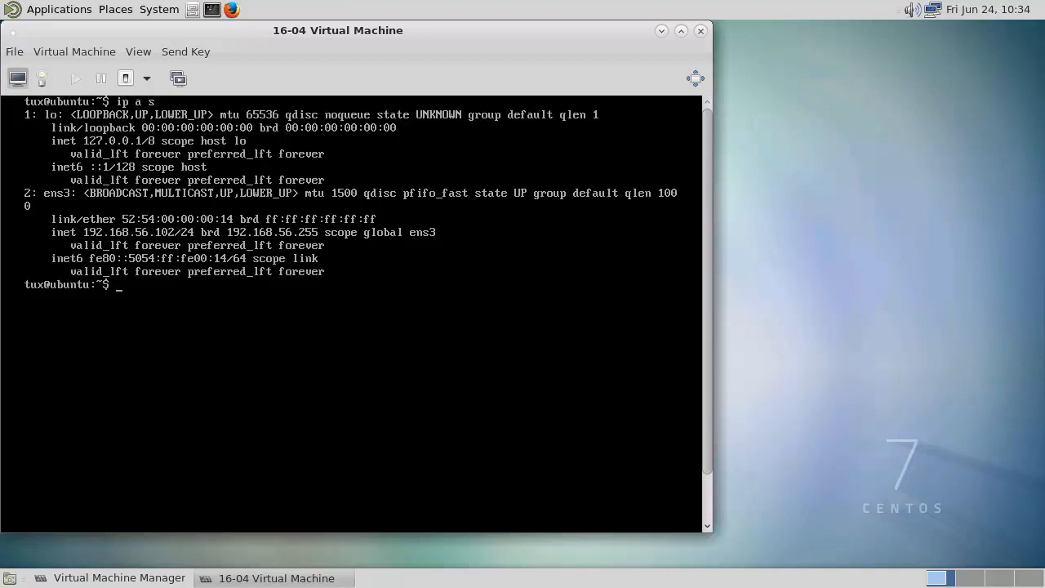
mouse_move(359, 577)
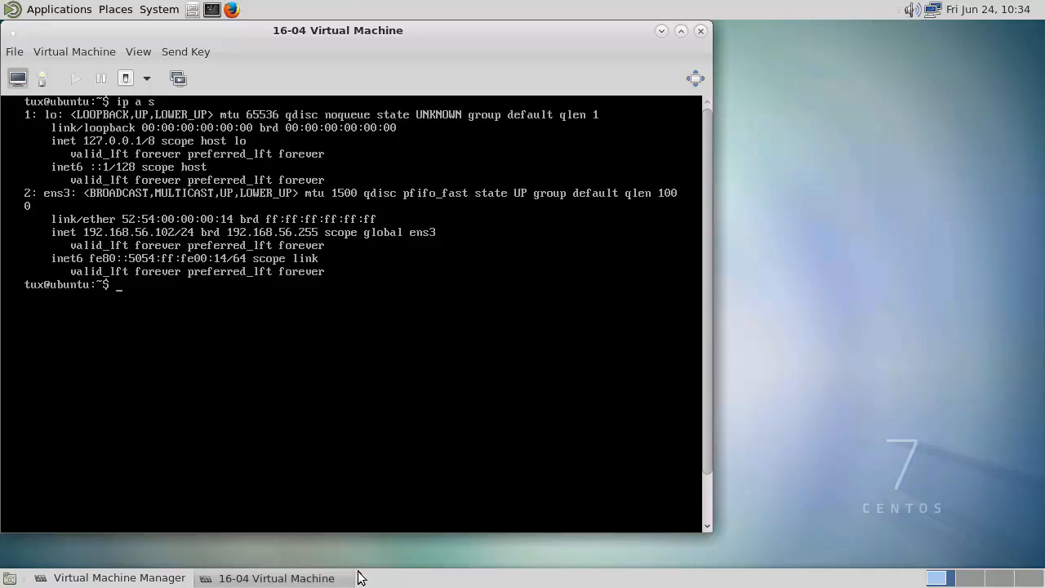